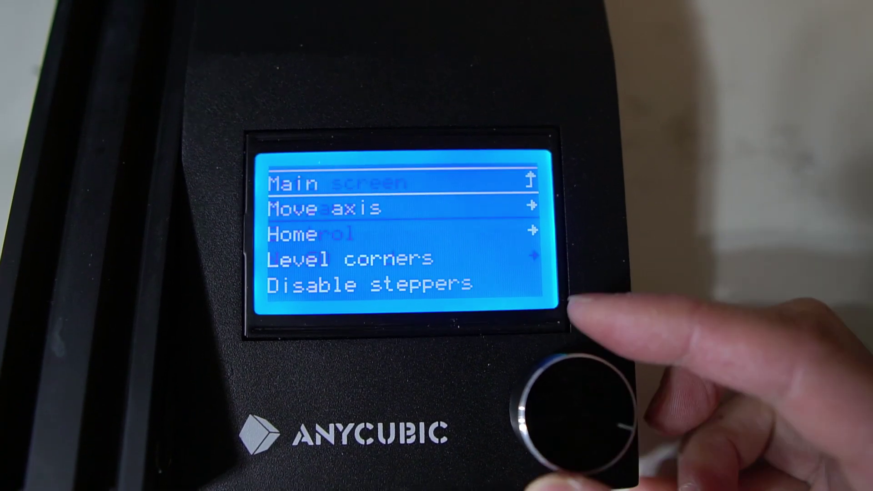
Return from the Motion menu to the main status screen reading Ready at 190°
{"action": "left_click", "coordinate": [565, 421]}
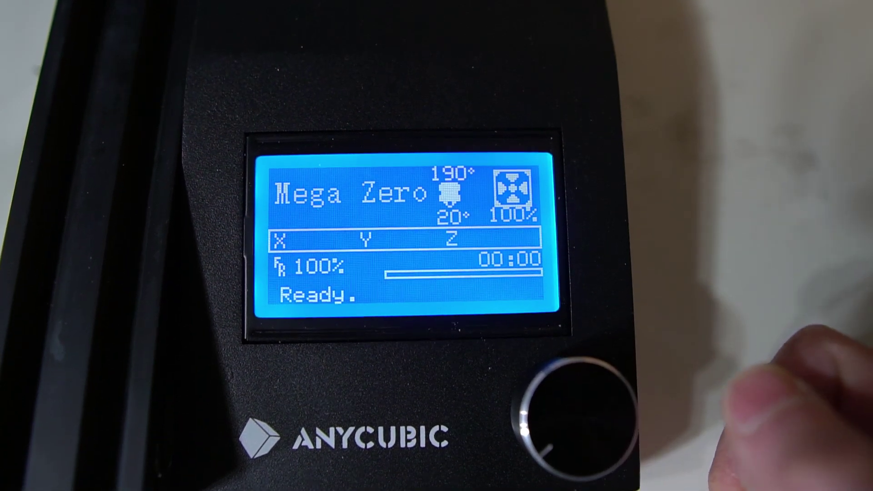